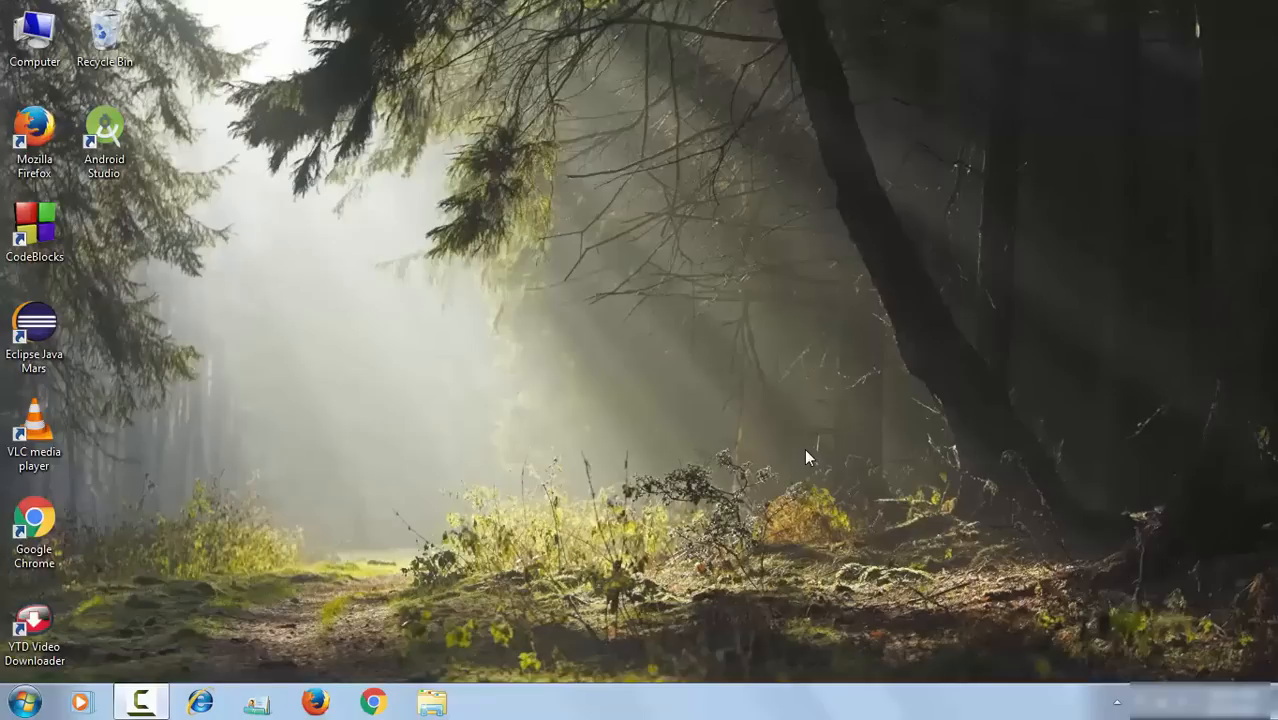
- Navigate from Computer through Local Disk (C:) into the Users folder
left_click(33, 28)
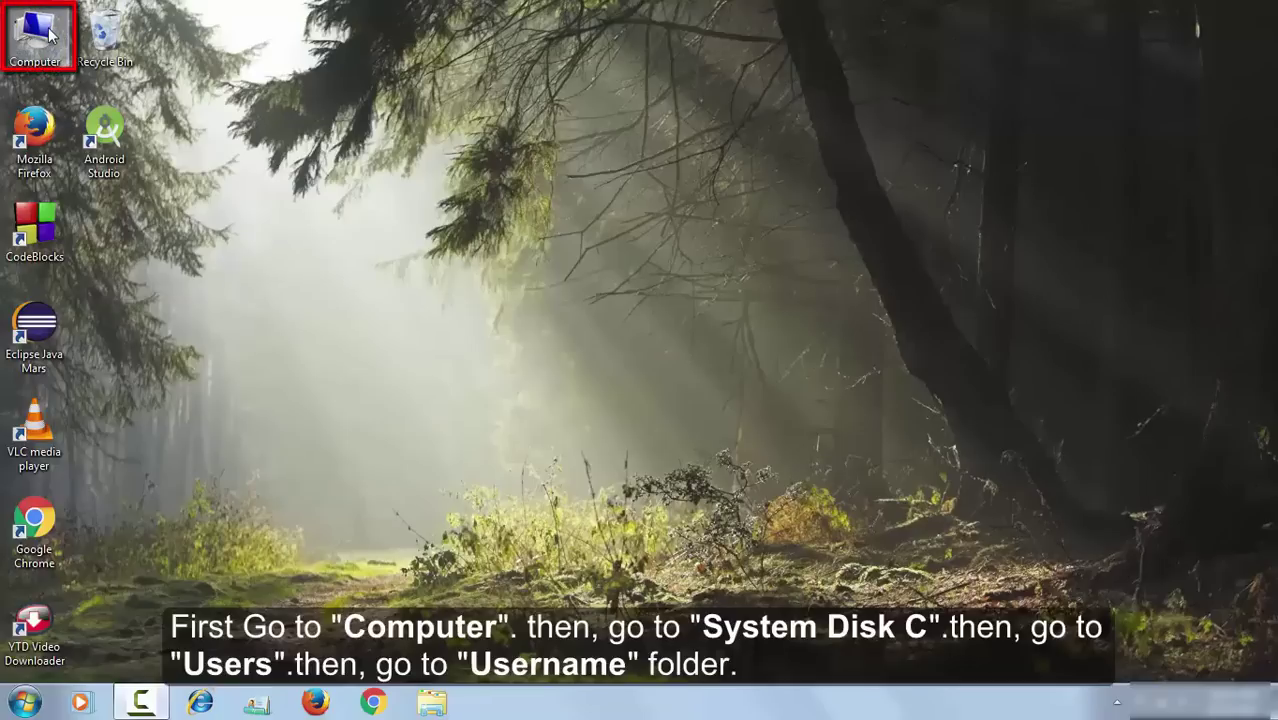
double_click(33, 30)
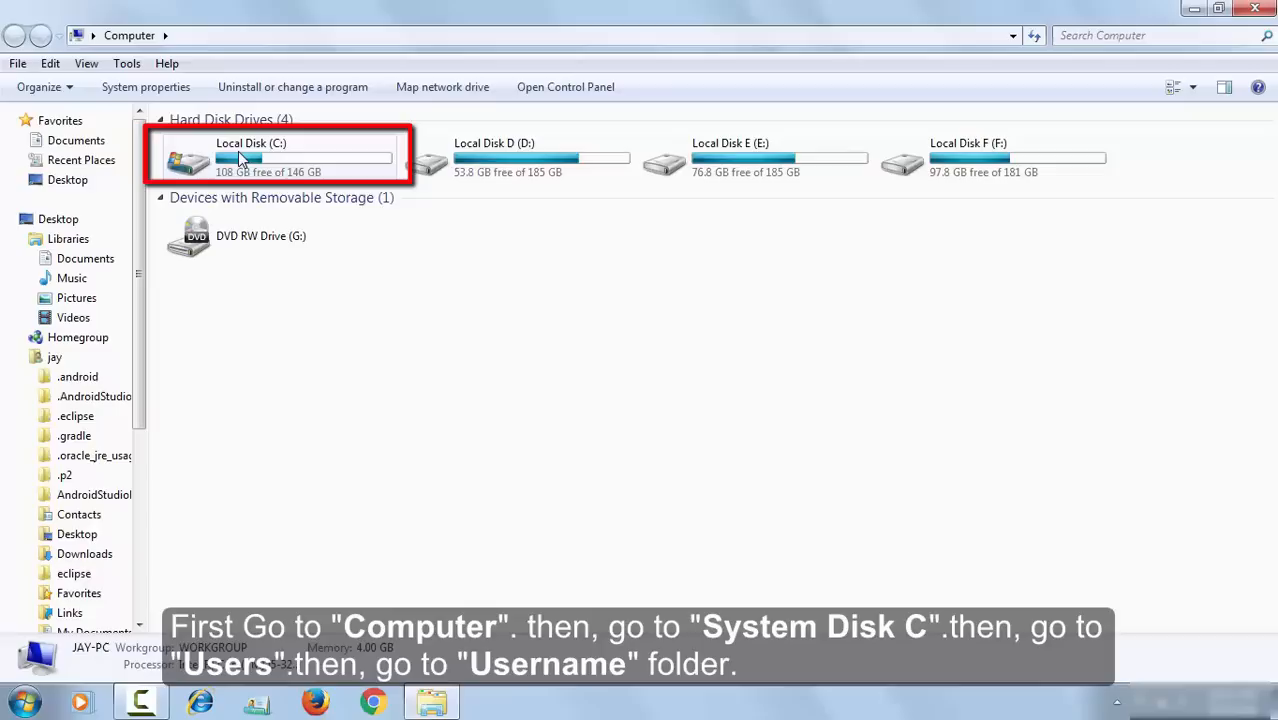
double_click(250, 158)
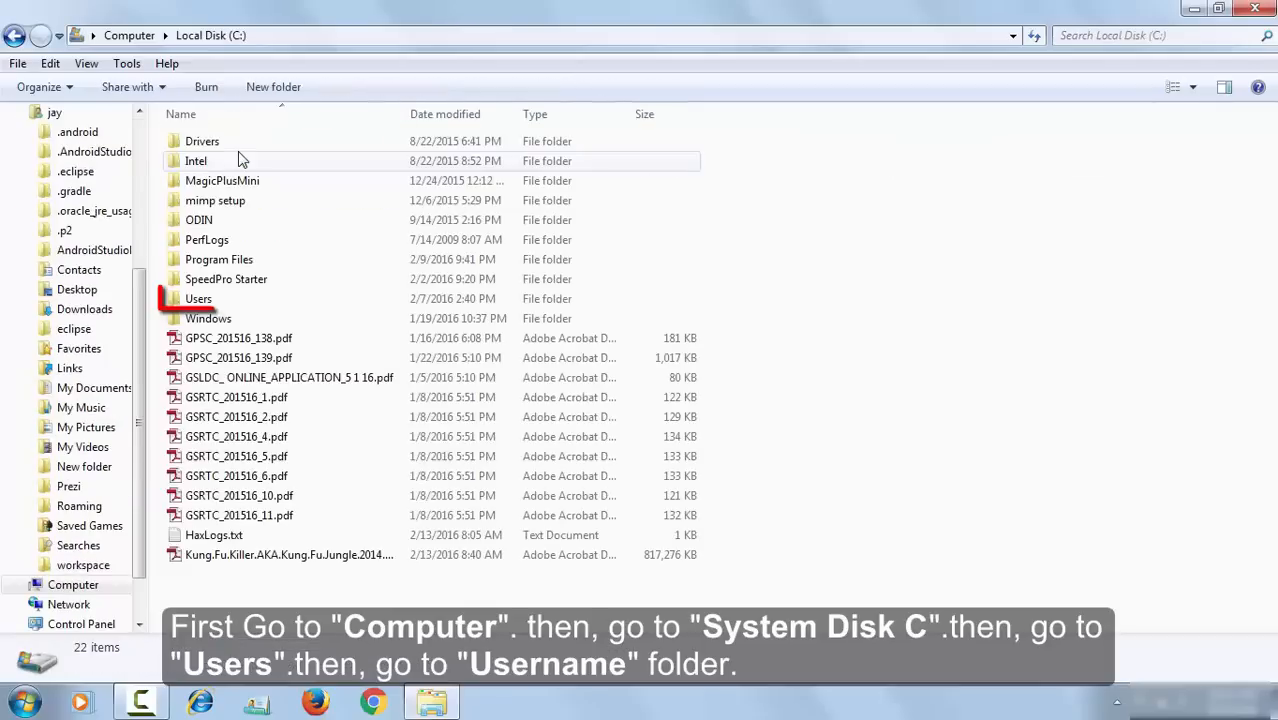
left_click(198, 298)
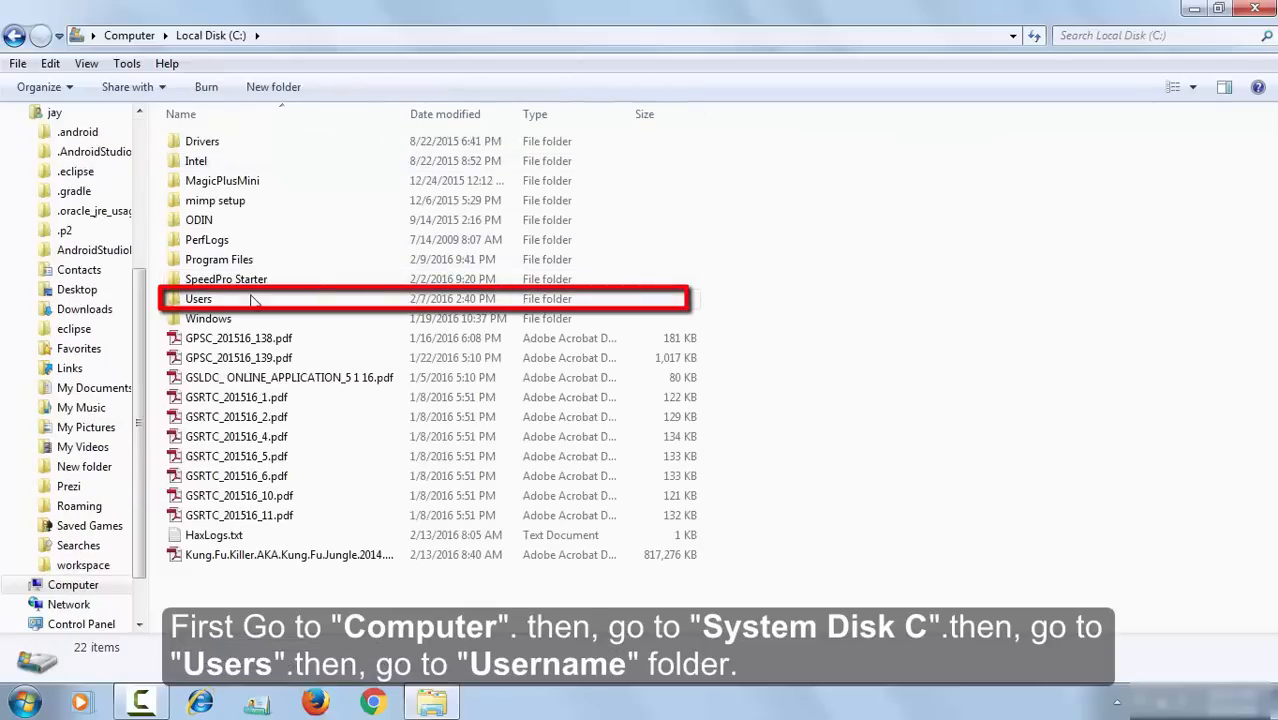
double_click(198, 298)
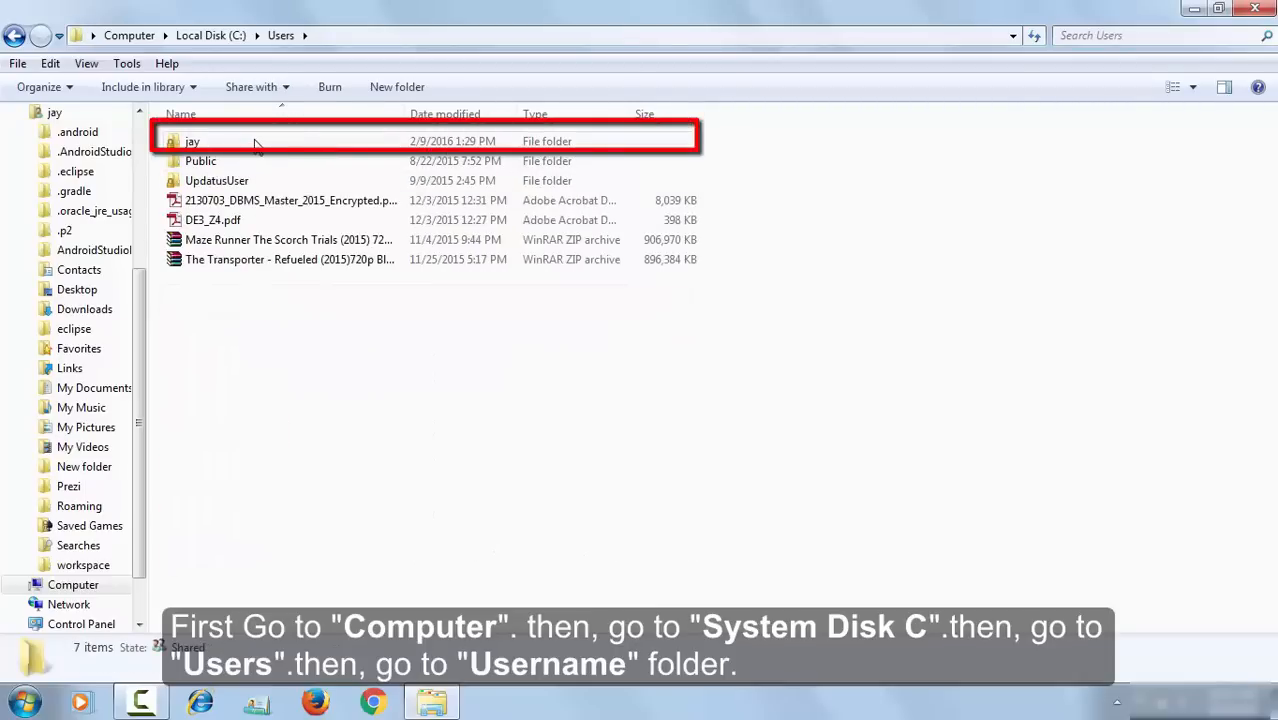
mouse_move(258, 146)
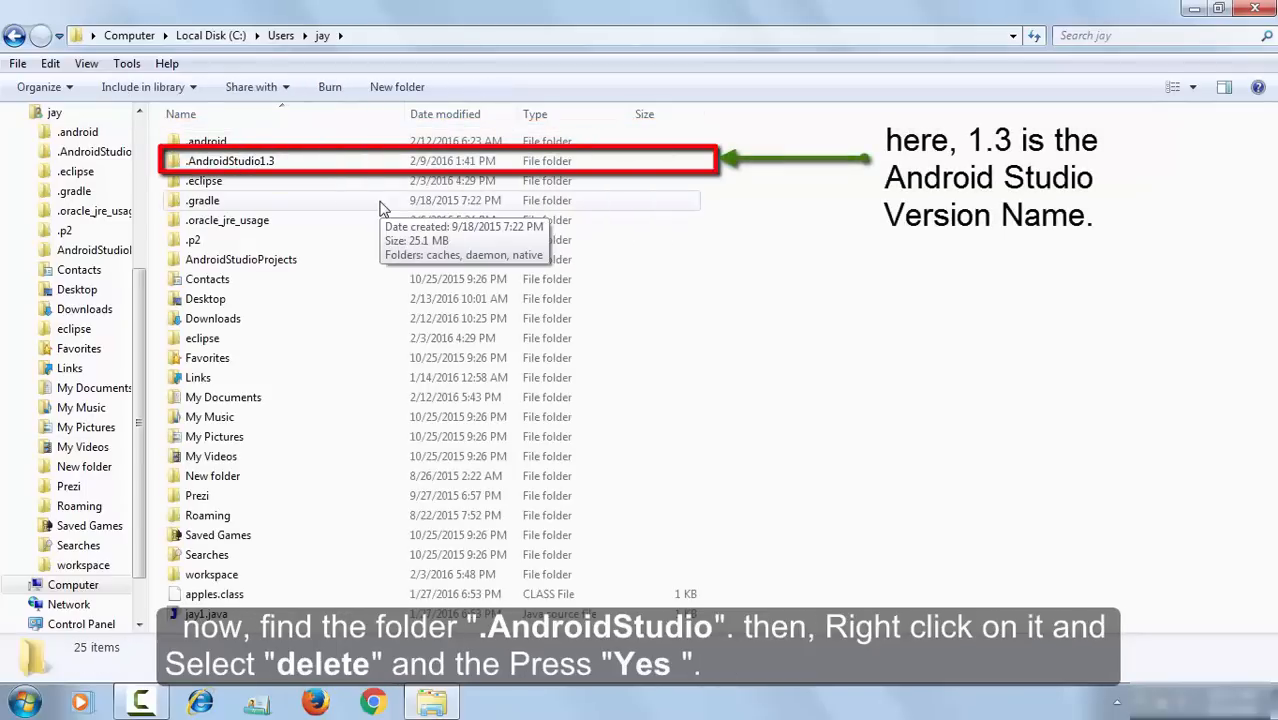
mouse_move(340, 168)
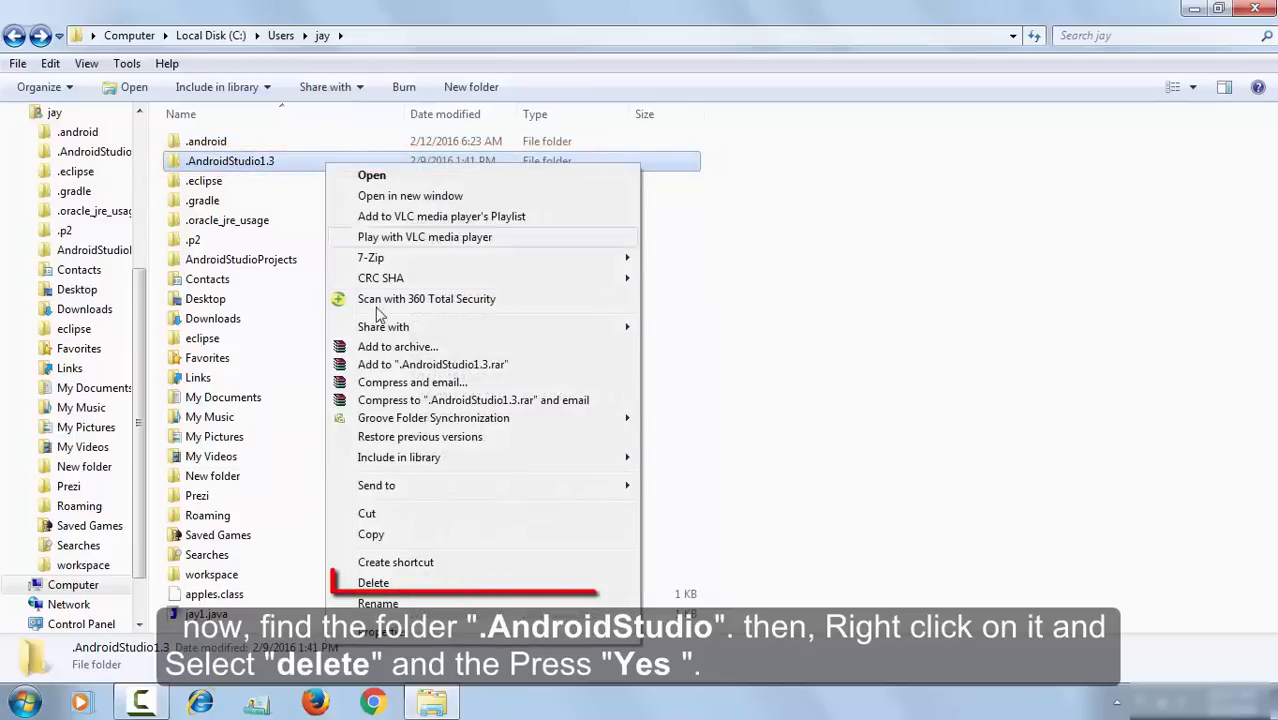
- Delete the .AndroidStudio1.3 folder, confirm the Recycle Bin move, and close Explorer
left_click(372, 582)
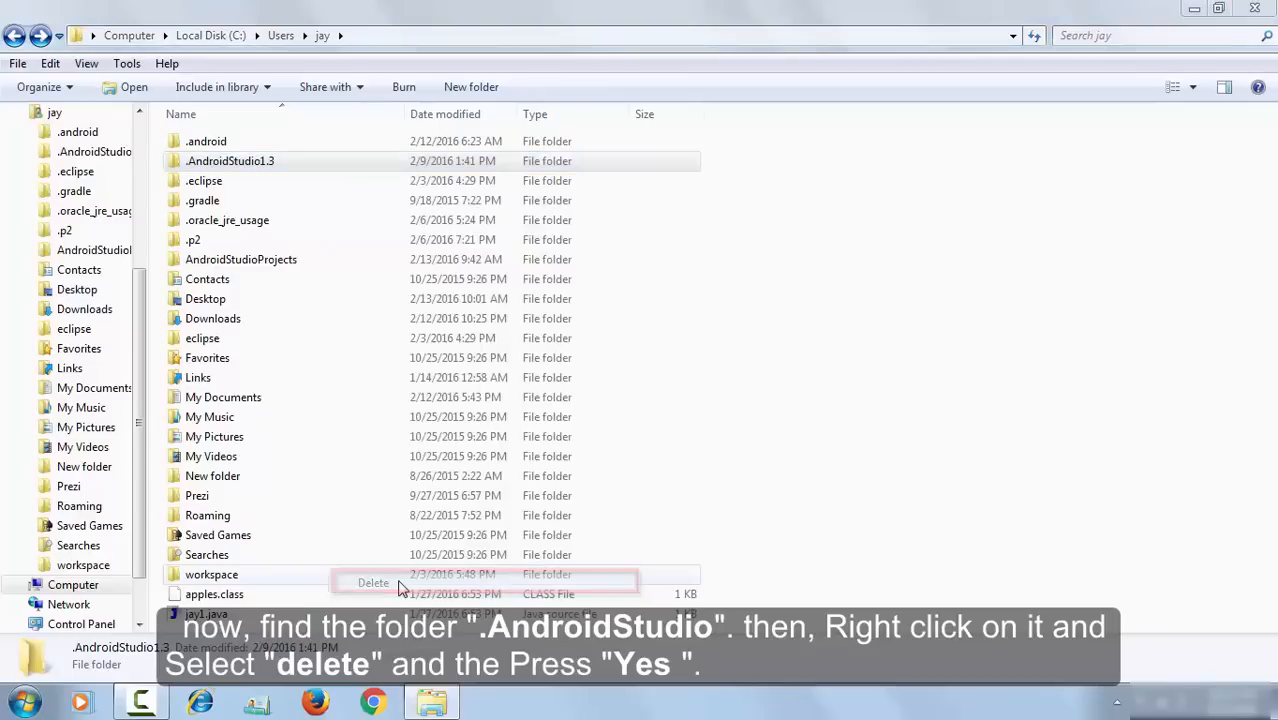
left_click(373, 582)
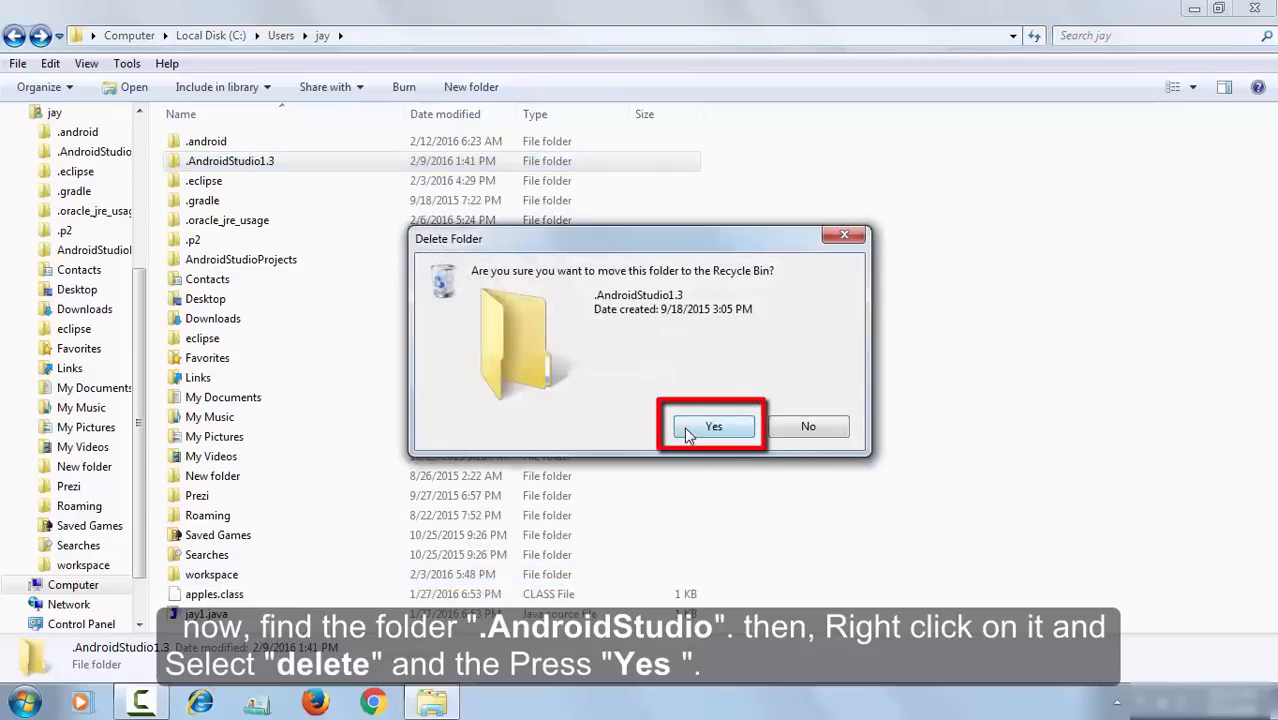
left_click(713, 426)
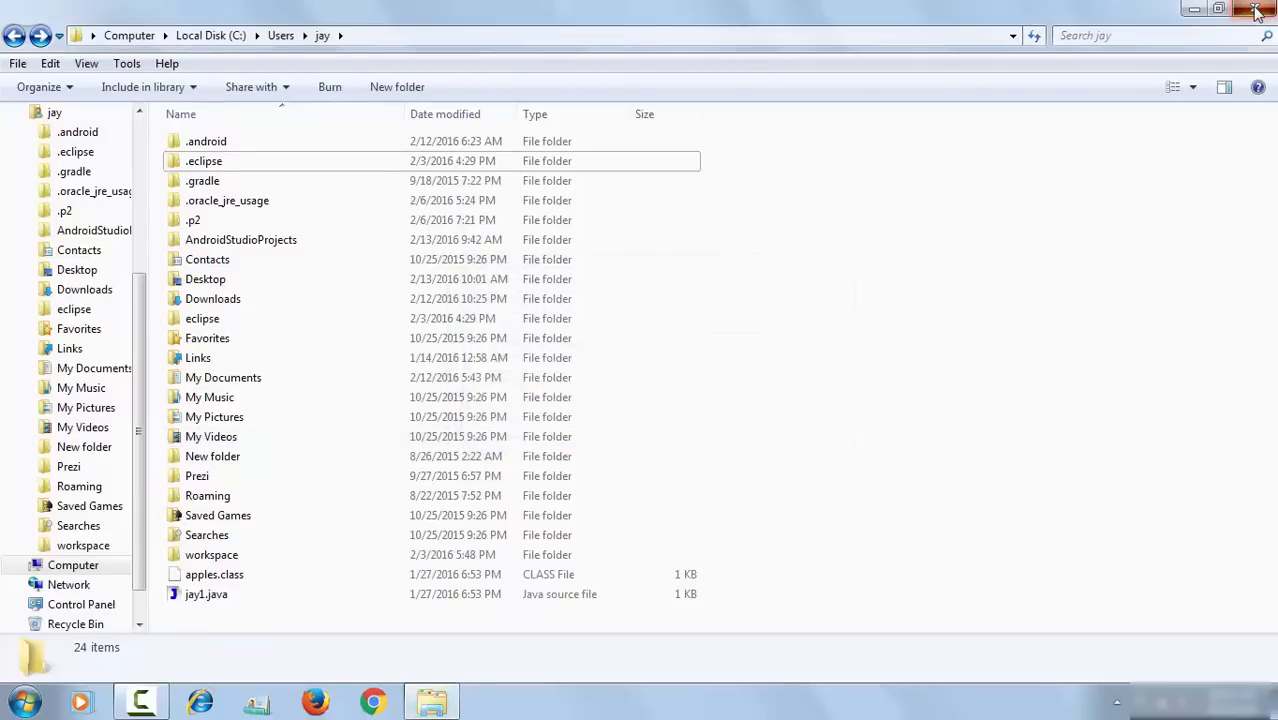
left_click(1265, 10)
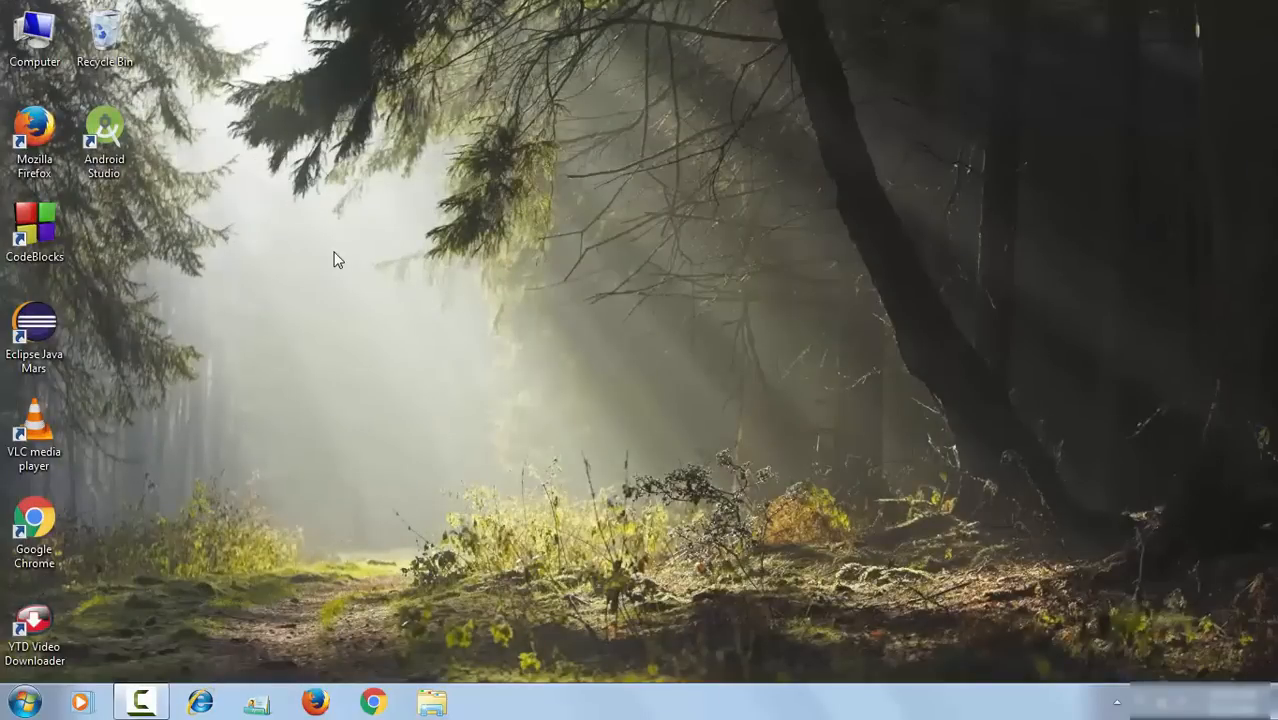
mouse_move(174, 227)
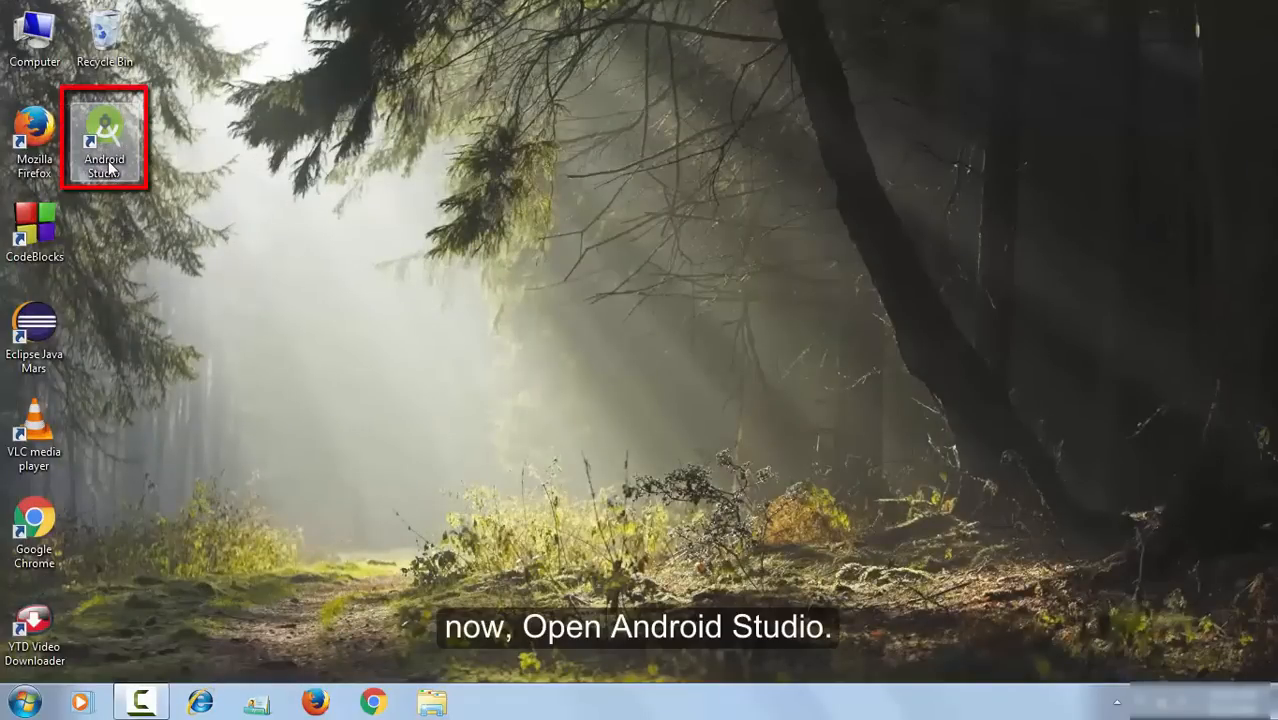
- Launch Android Studio from the desktop and skip importing previous-version settings
double_click(104, 130)
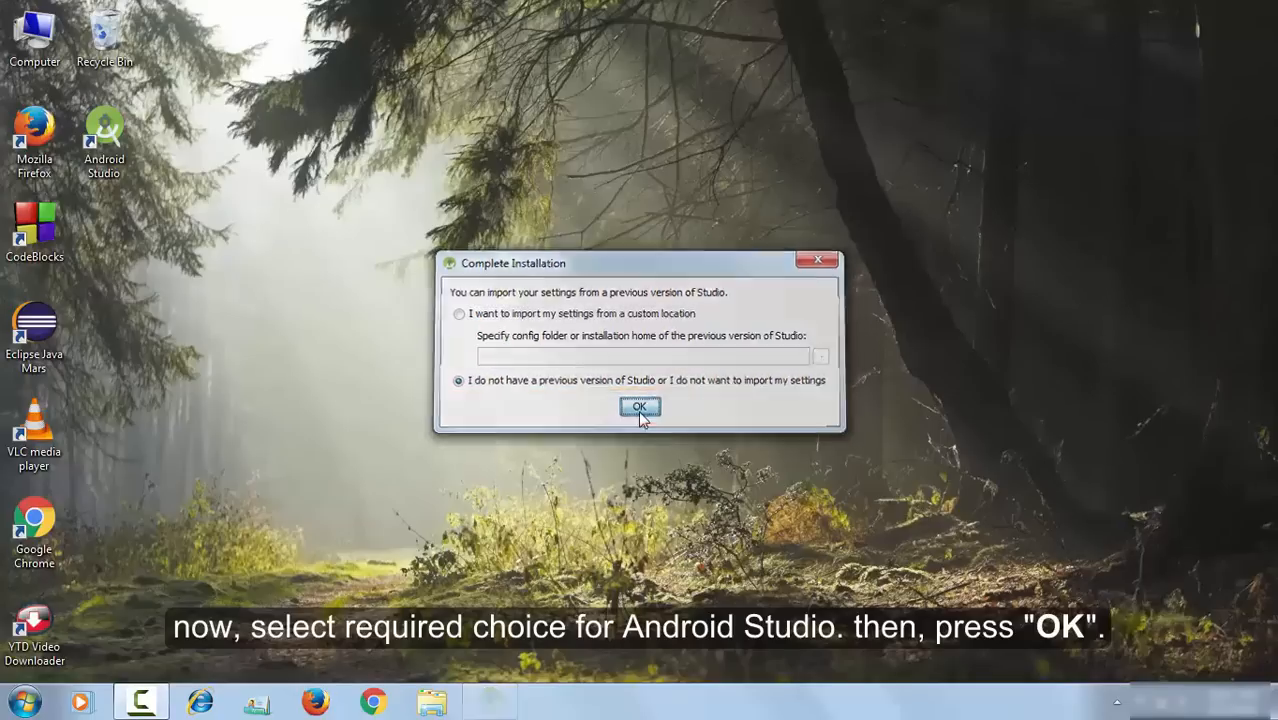
left_click(638, 407)
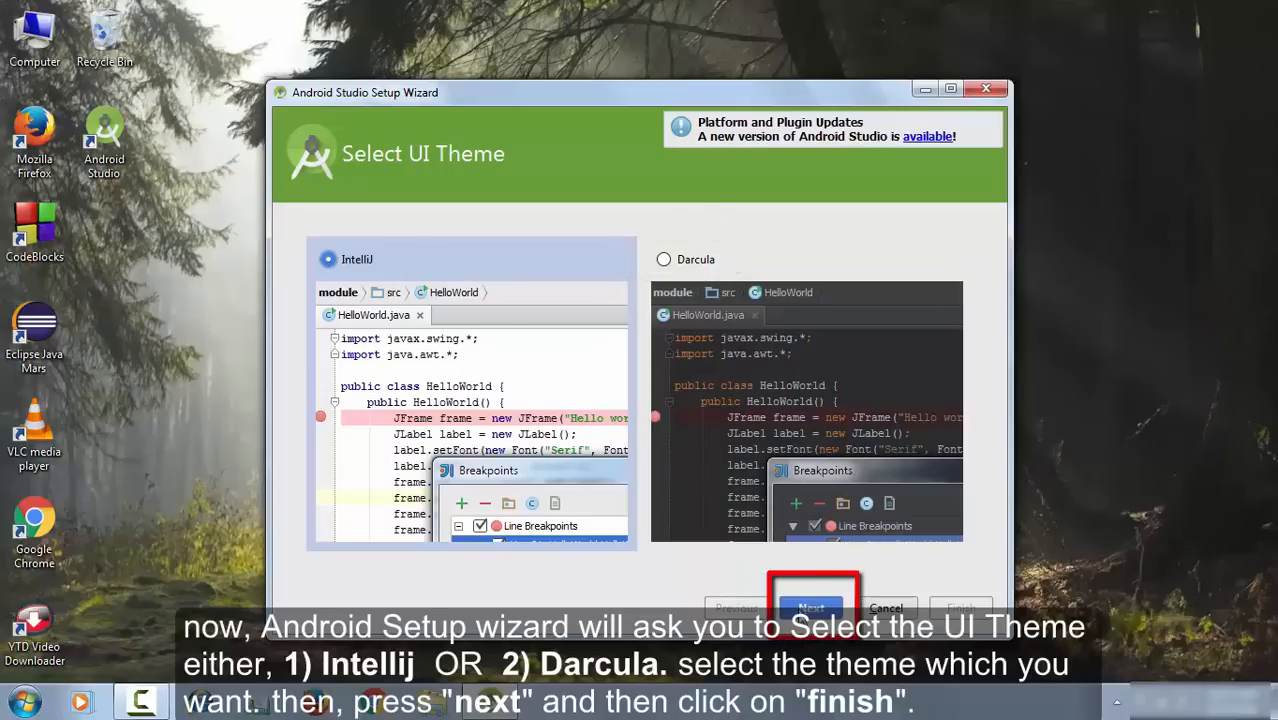
- Keep the IntelliJ theme, show download details, and finish the Setup Wizard
left_click(811, 605)
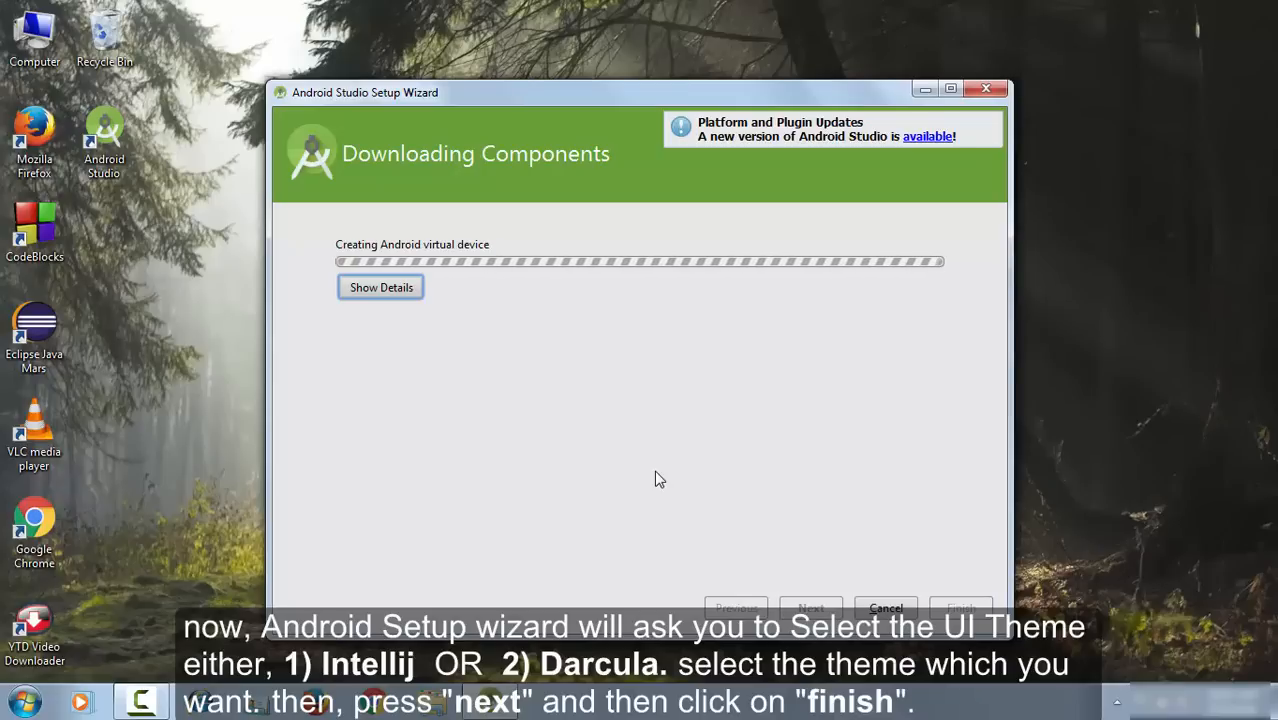
left_click(380, 287)
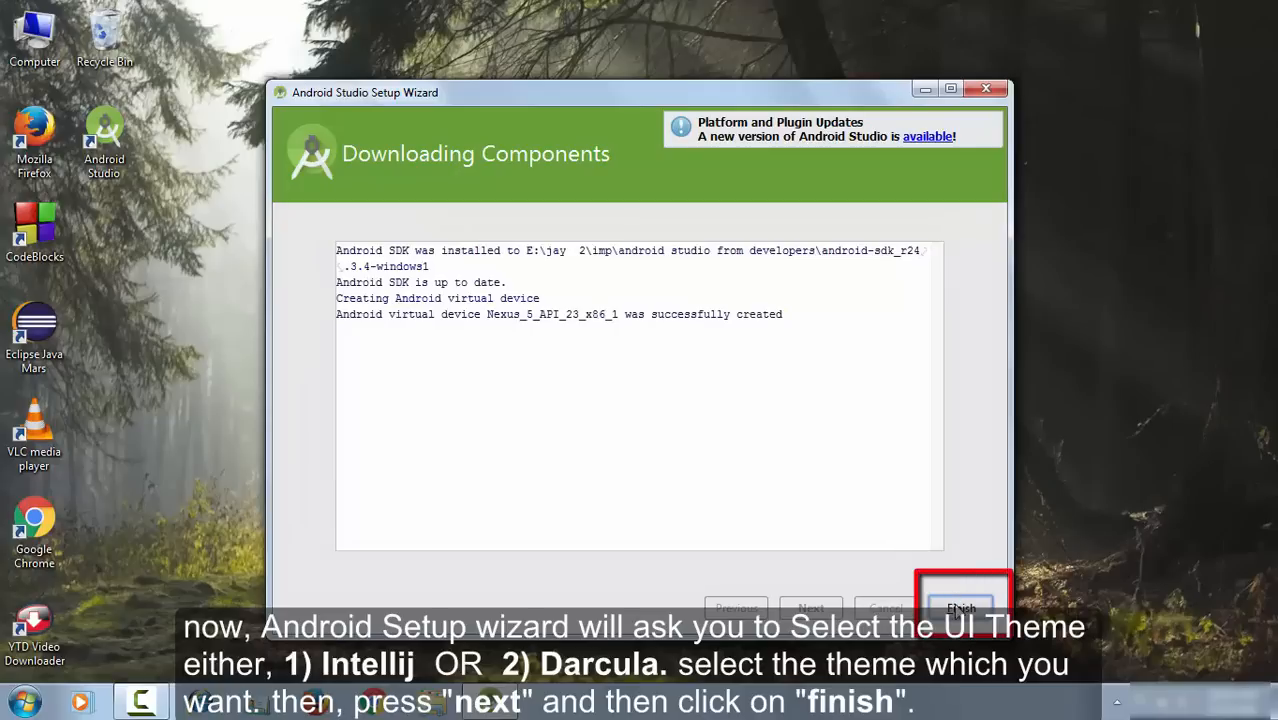
left_click(964, 608)
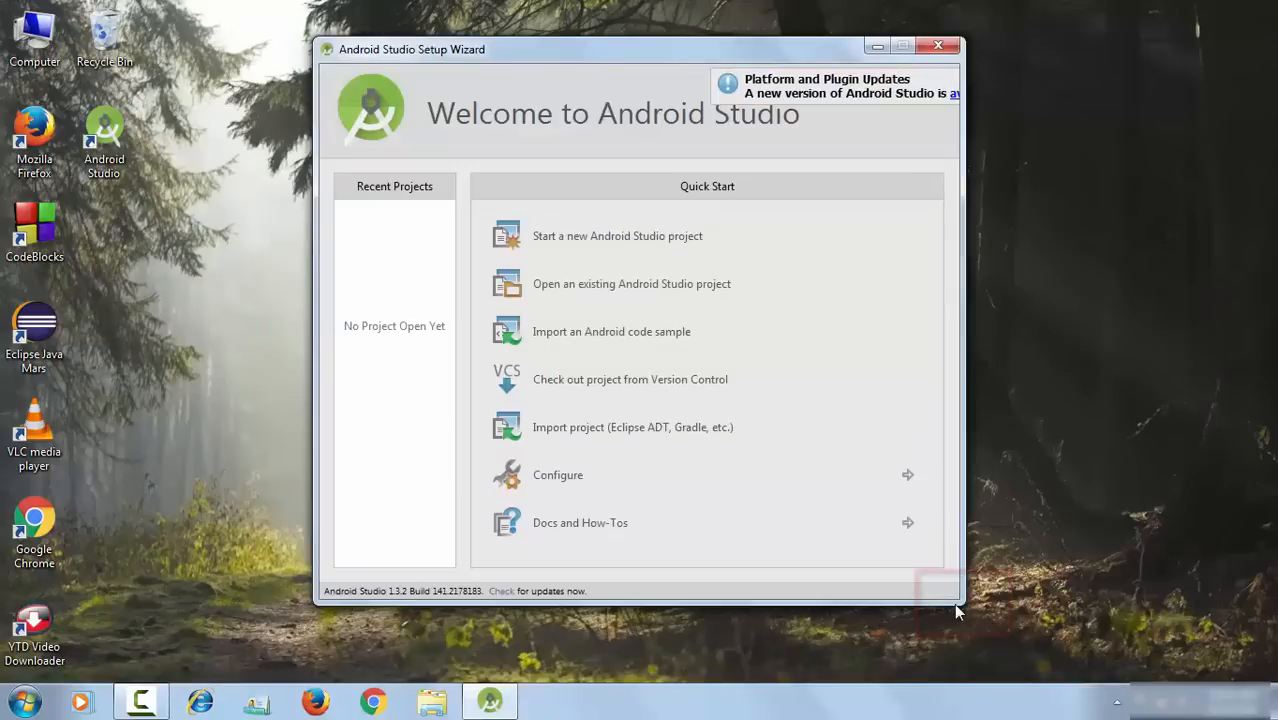
mouse_move(583, 256)
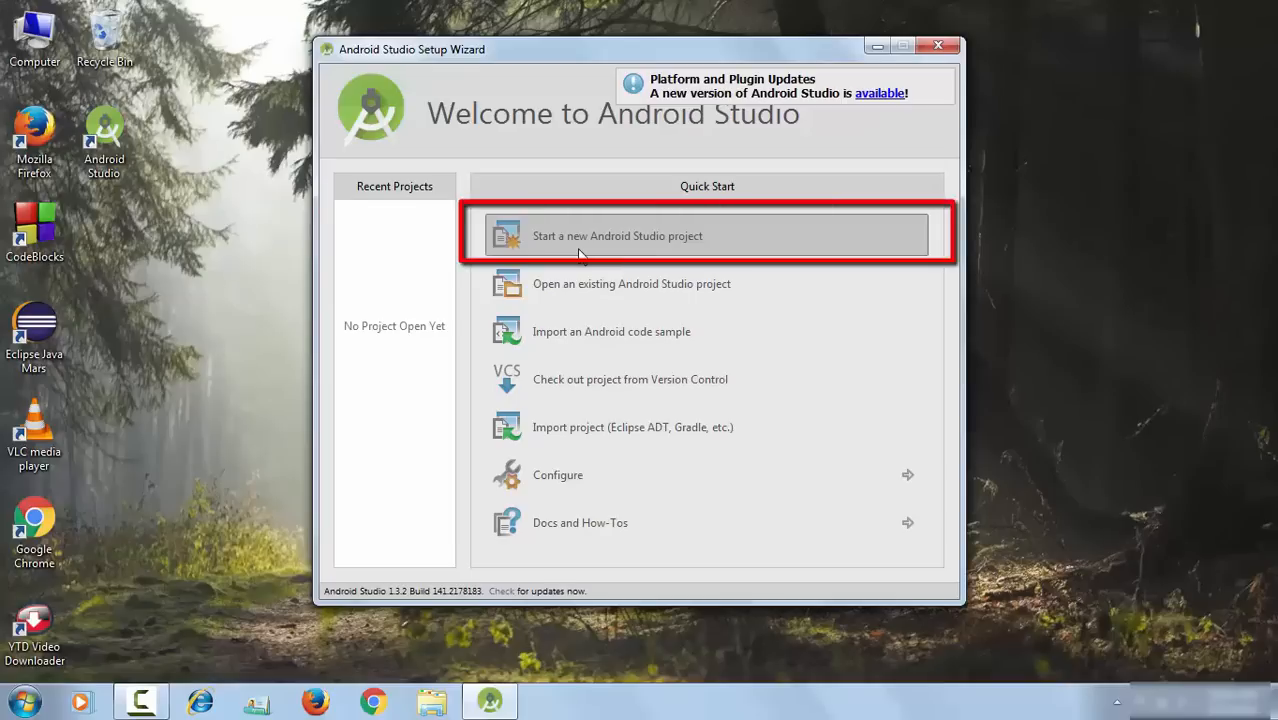
mouse_move(585, 234)
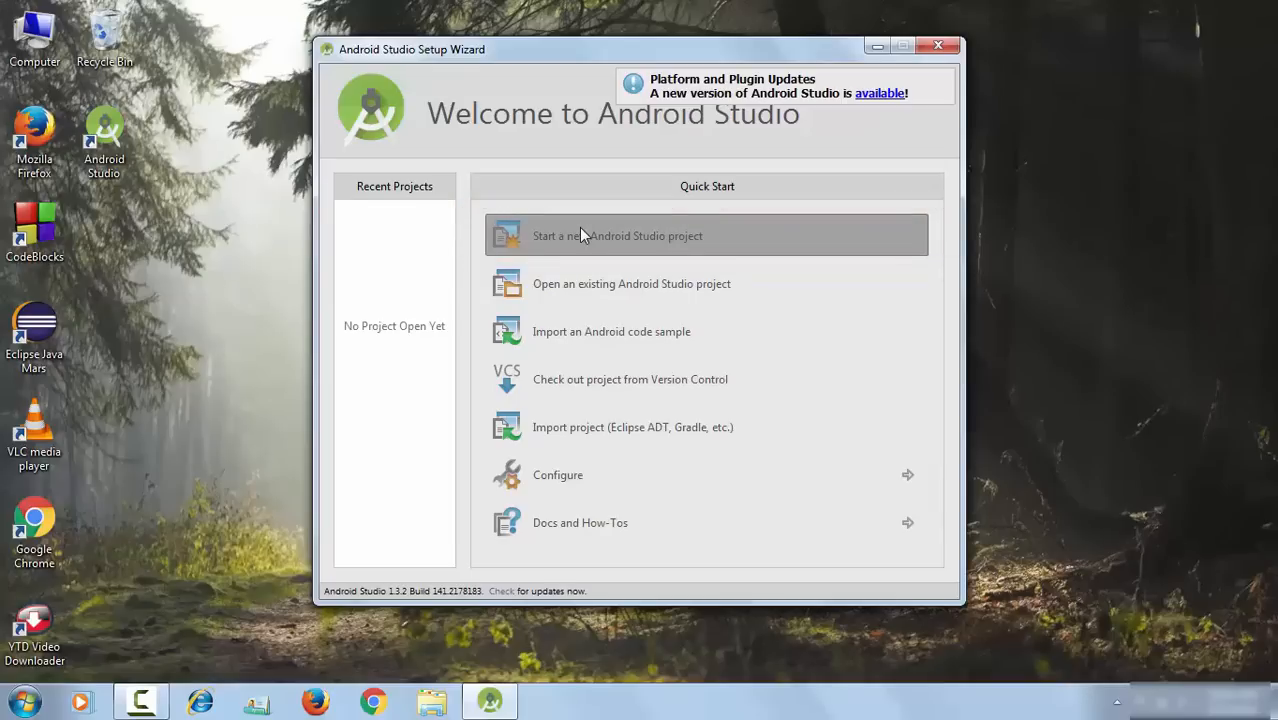
- Choose 'Start a new Android Studio project' on the Welcome screen
left_click(617, 235)
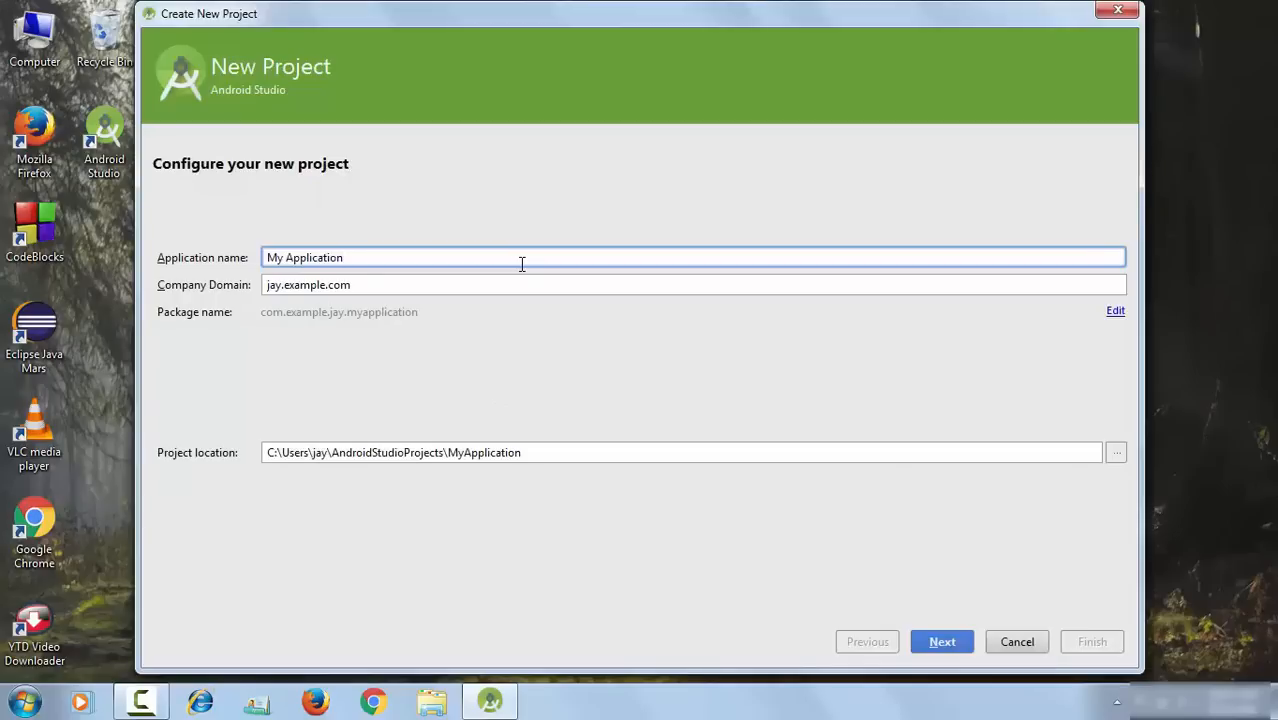
mouse_move(908, 599)
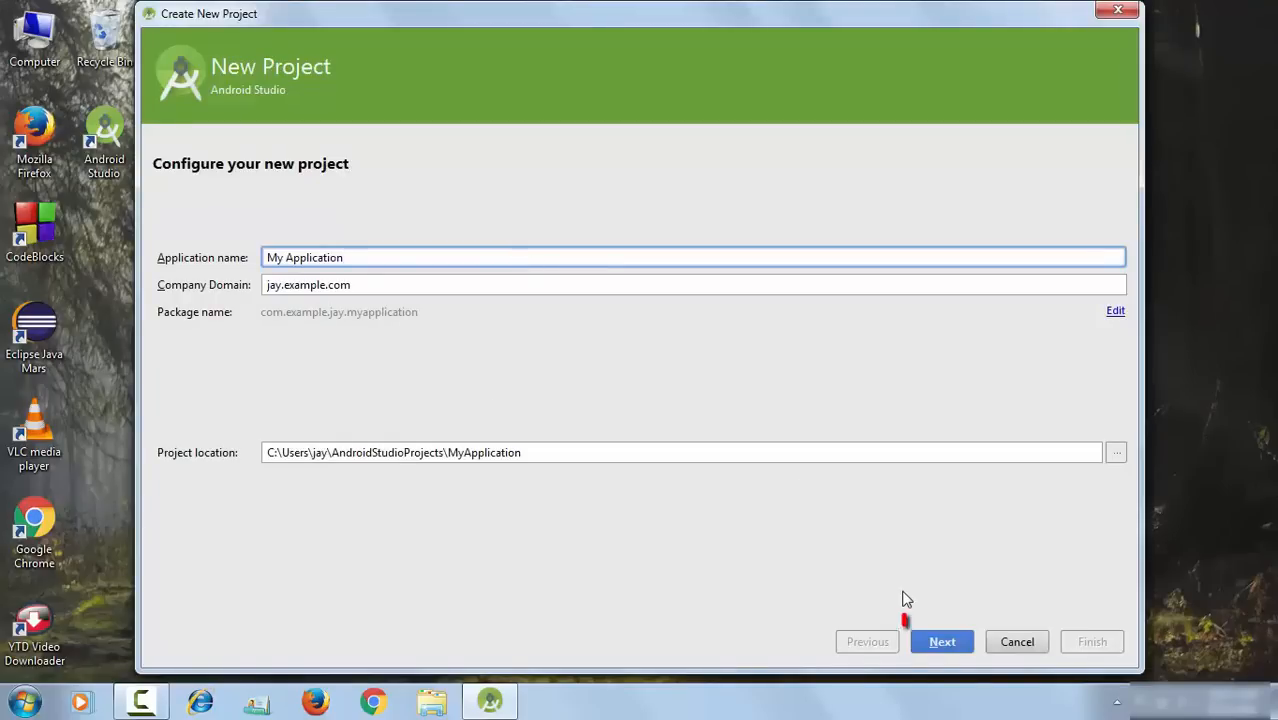
- Accept defaults through the wizard, pick Blank Activity, and finish with MainActivity
left_click(942, 641)
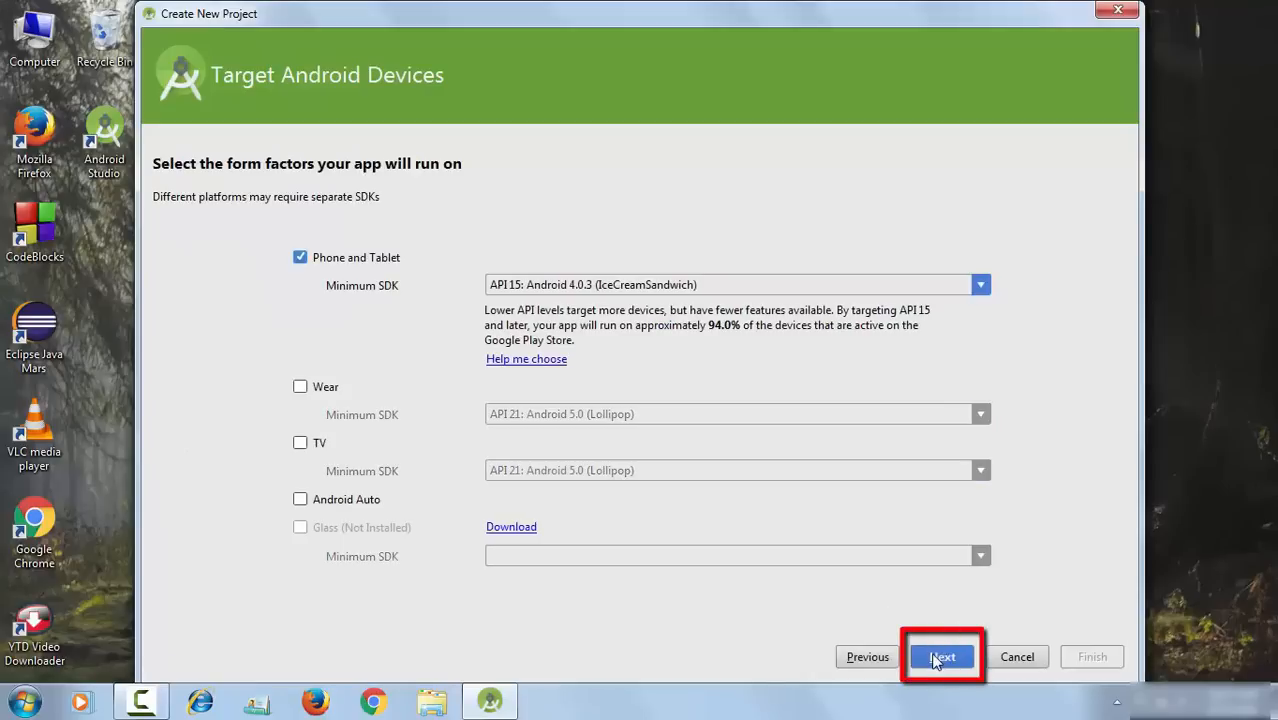
left_click(942, 656)
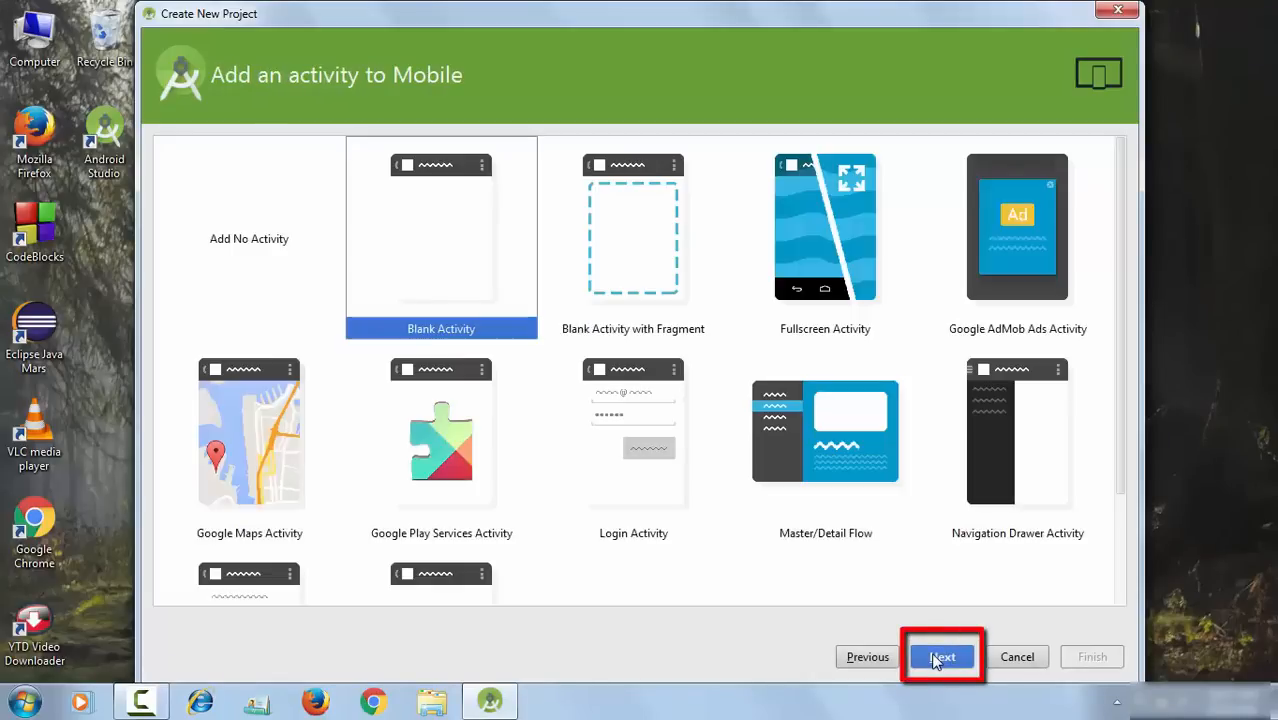
left_click(942, 656)
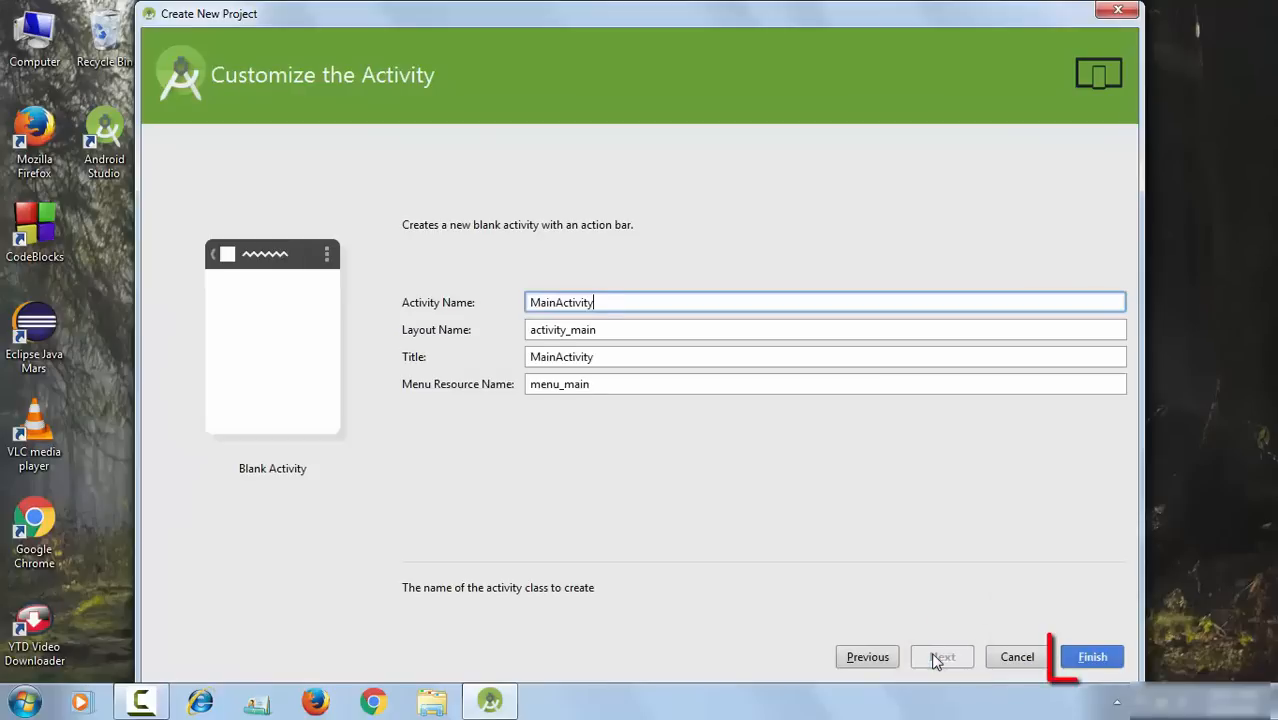
left_click(1092, 656)
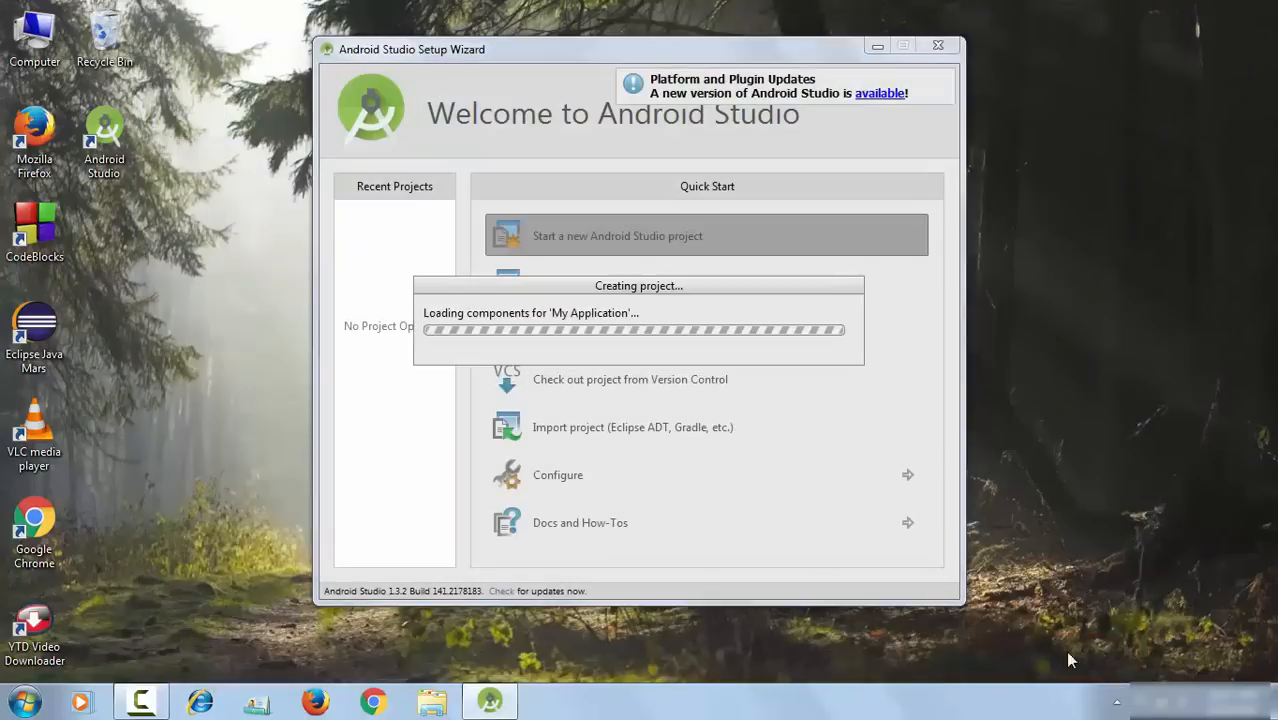
mouse_move(700, 480)
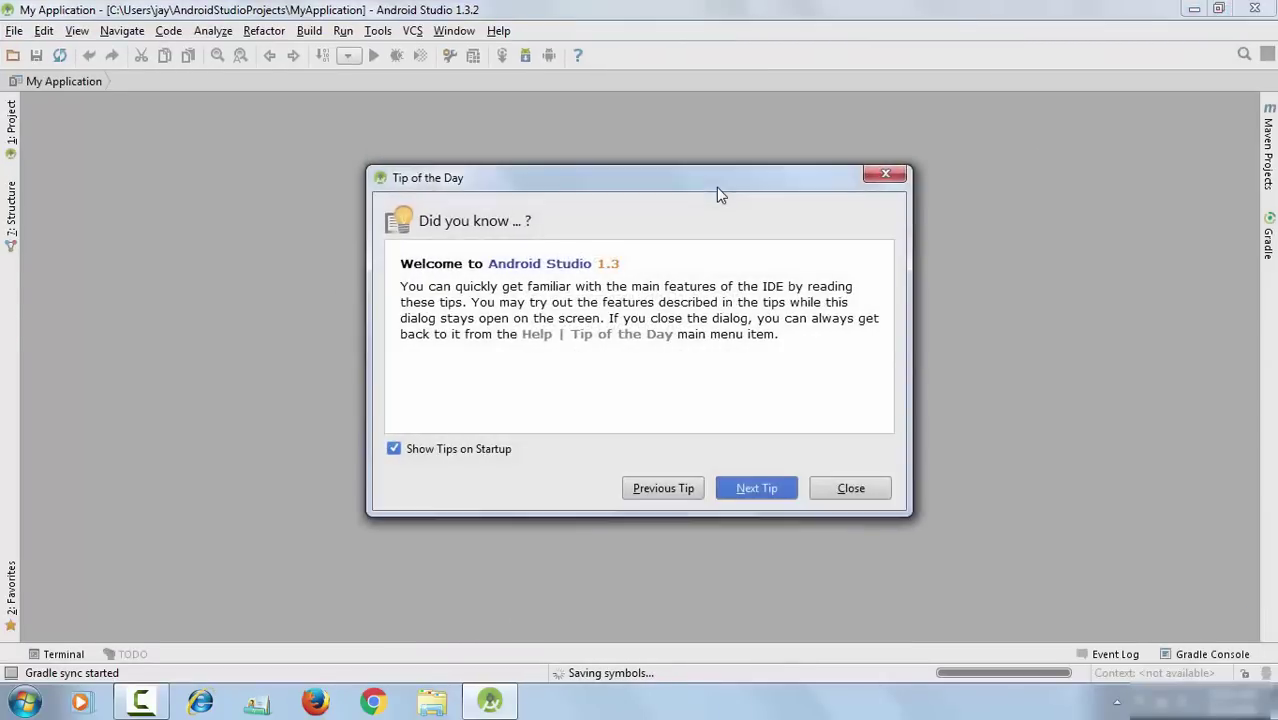
- Close the Tip of the Day dialog once My Application loads
left_click(850, 488)
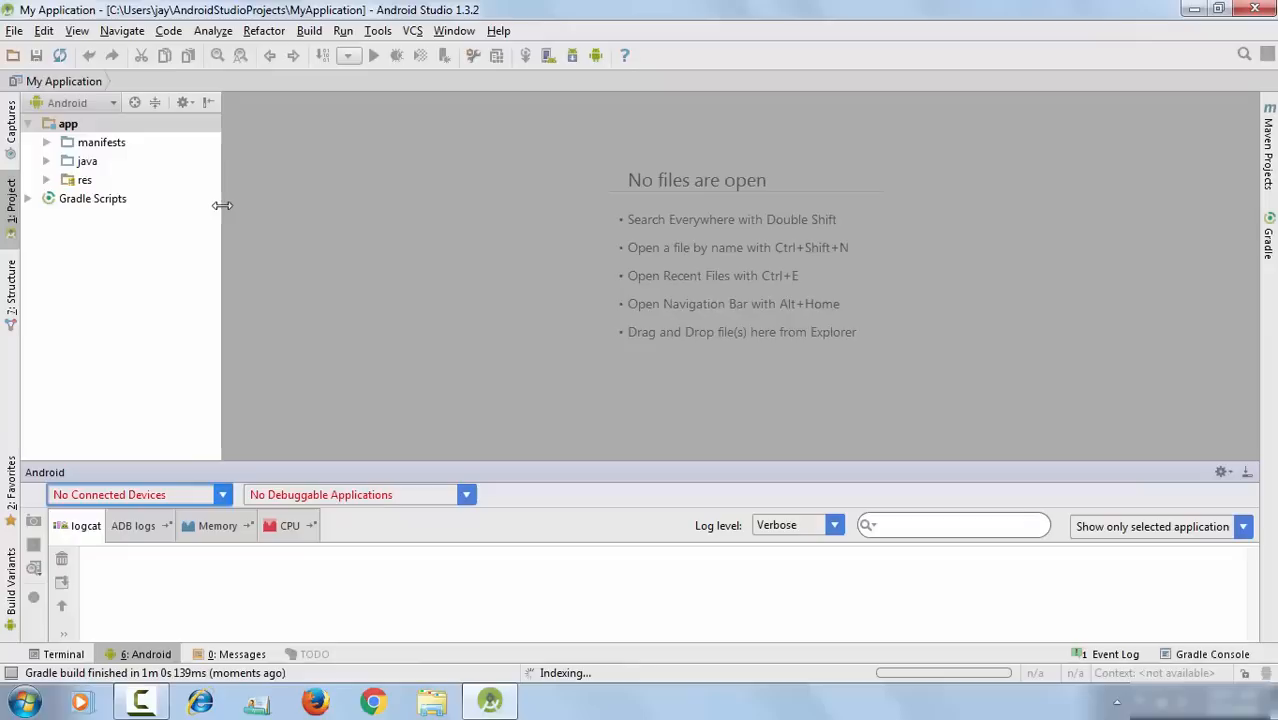